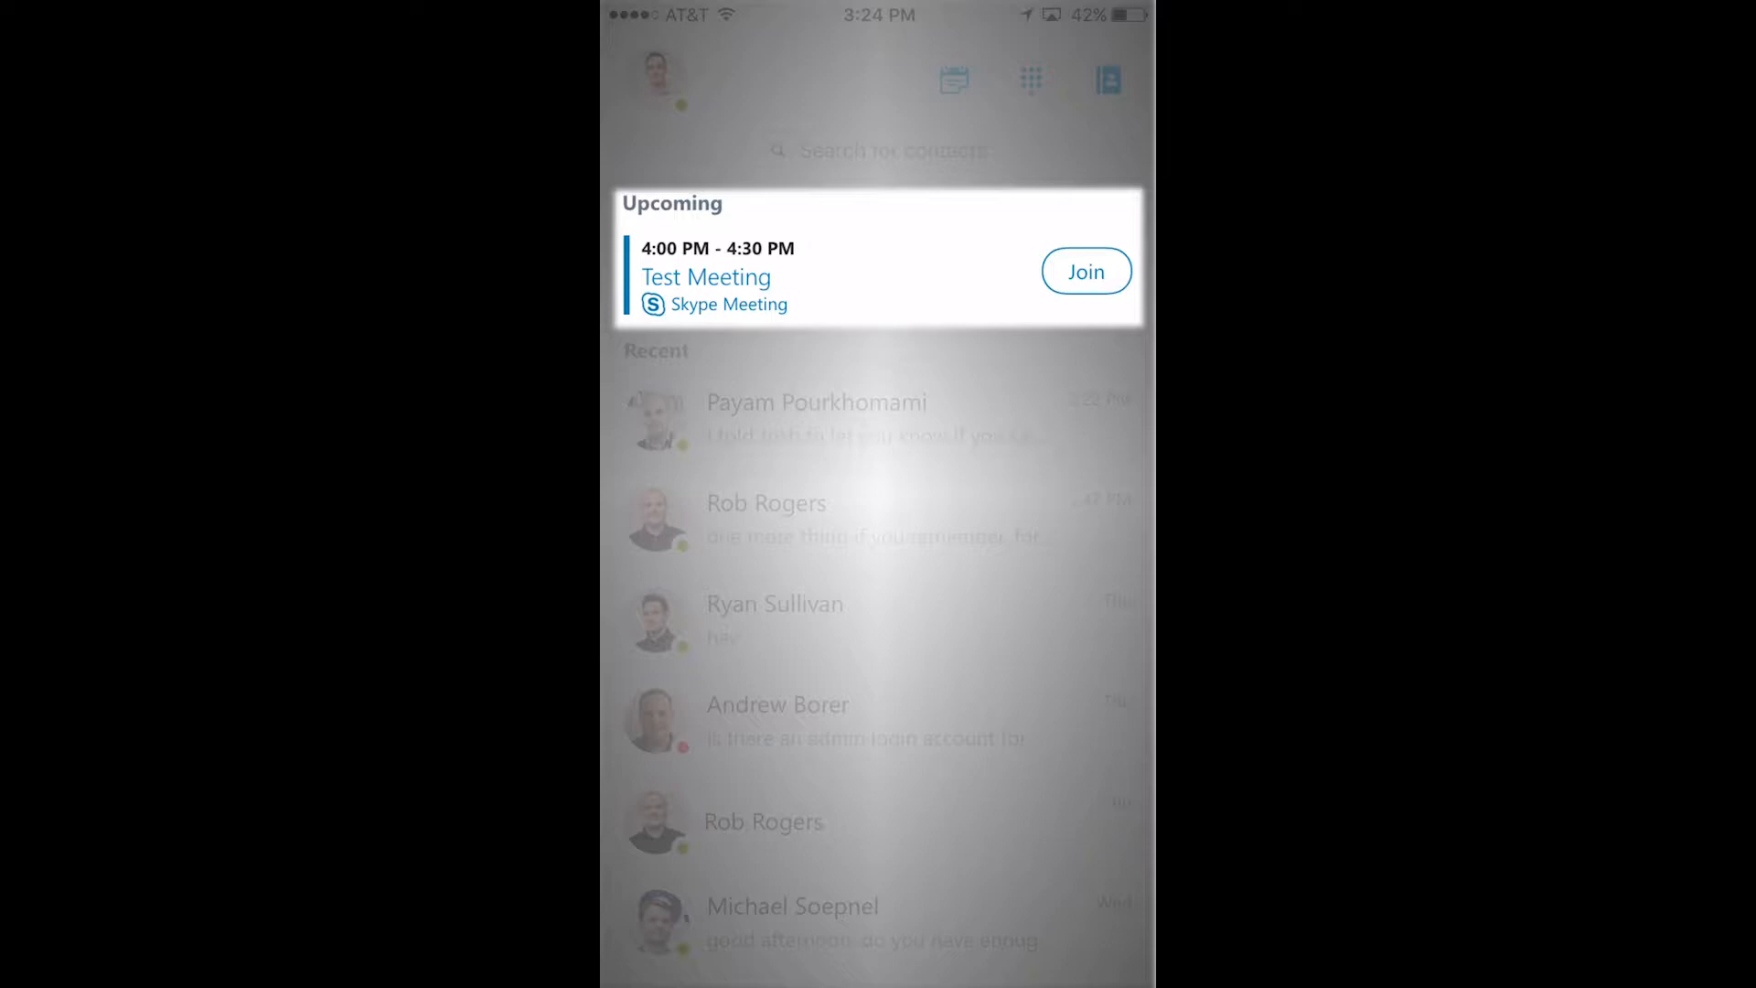
Show the scheduled Meetings list and join the upcoming Test meeting call.
left_click(1086, 271)
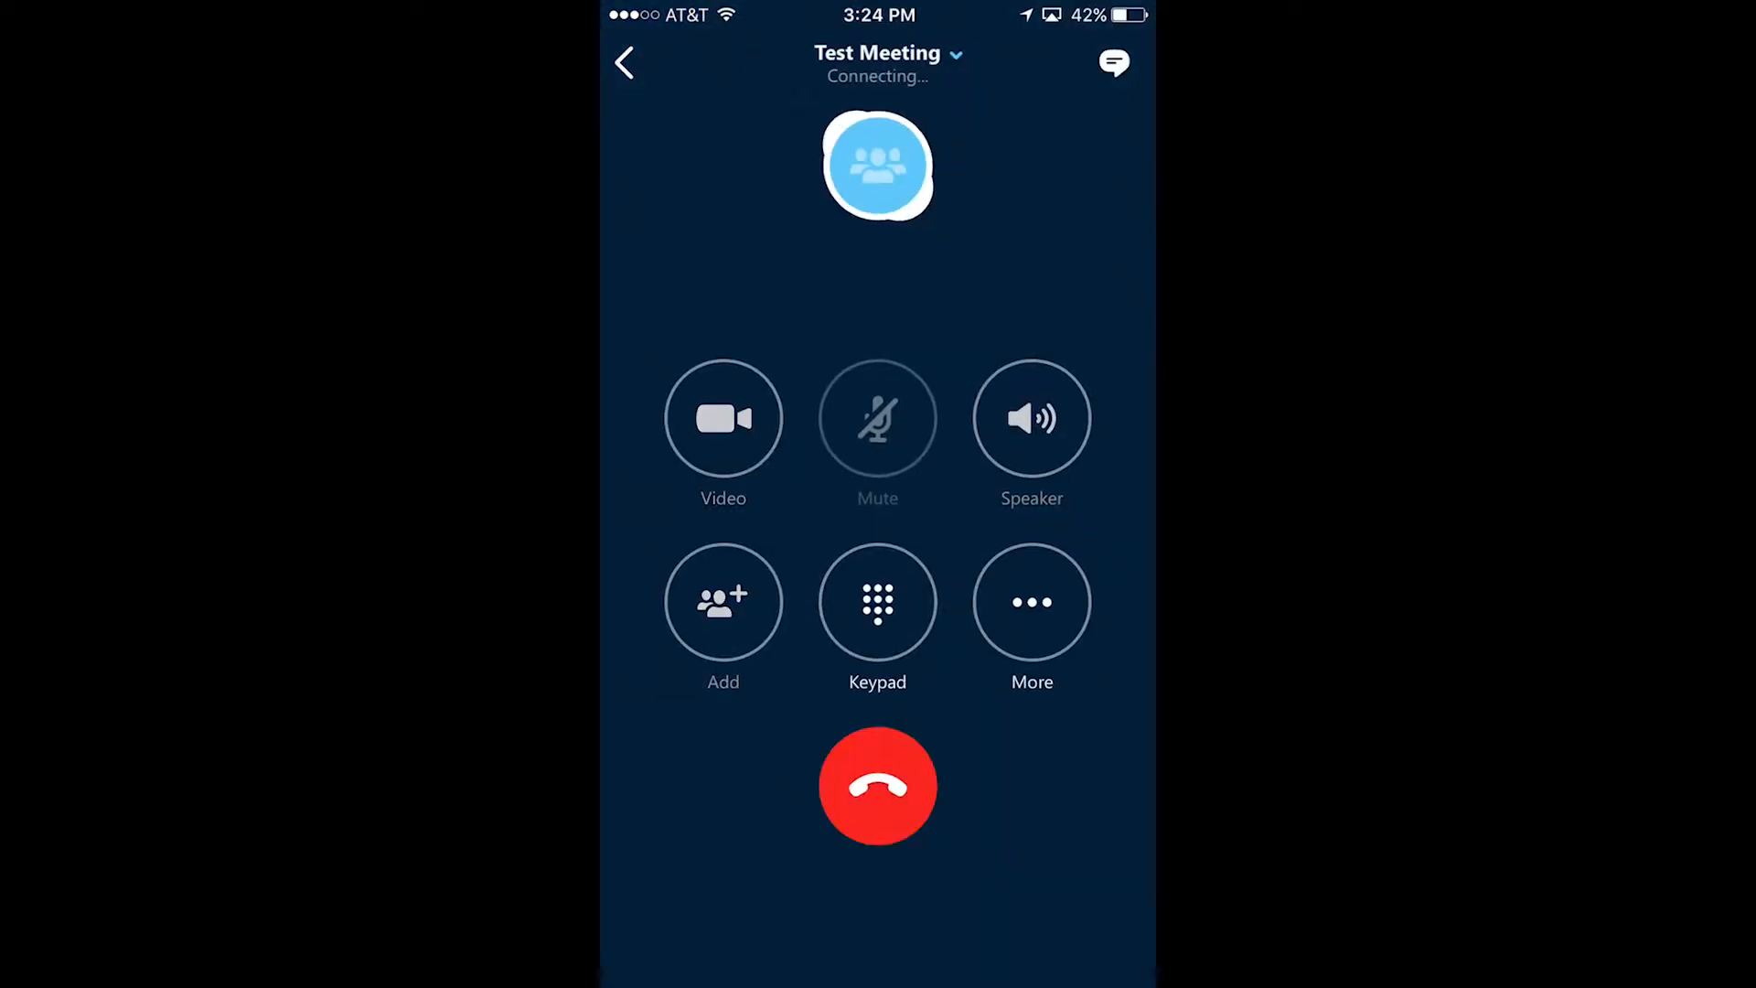
left_click(878, 784)
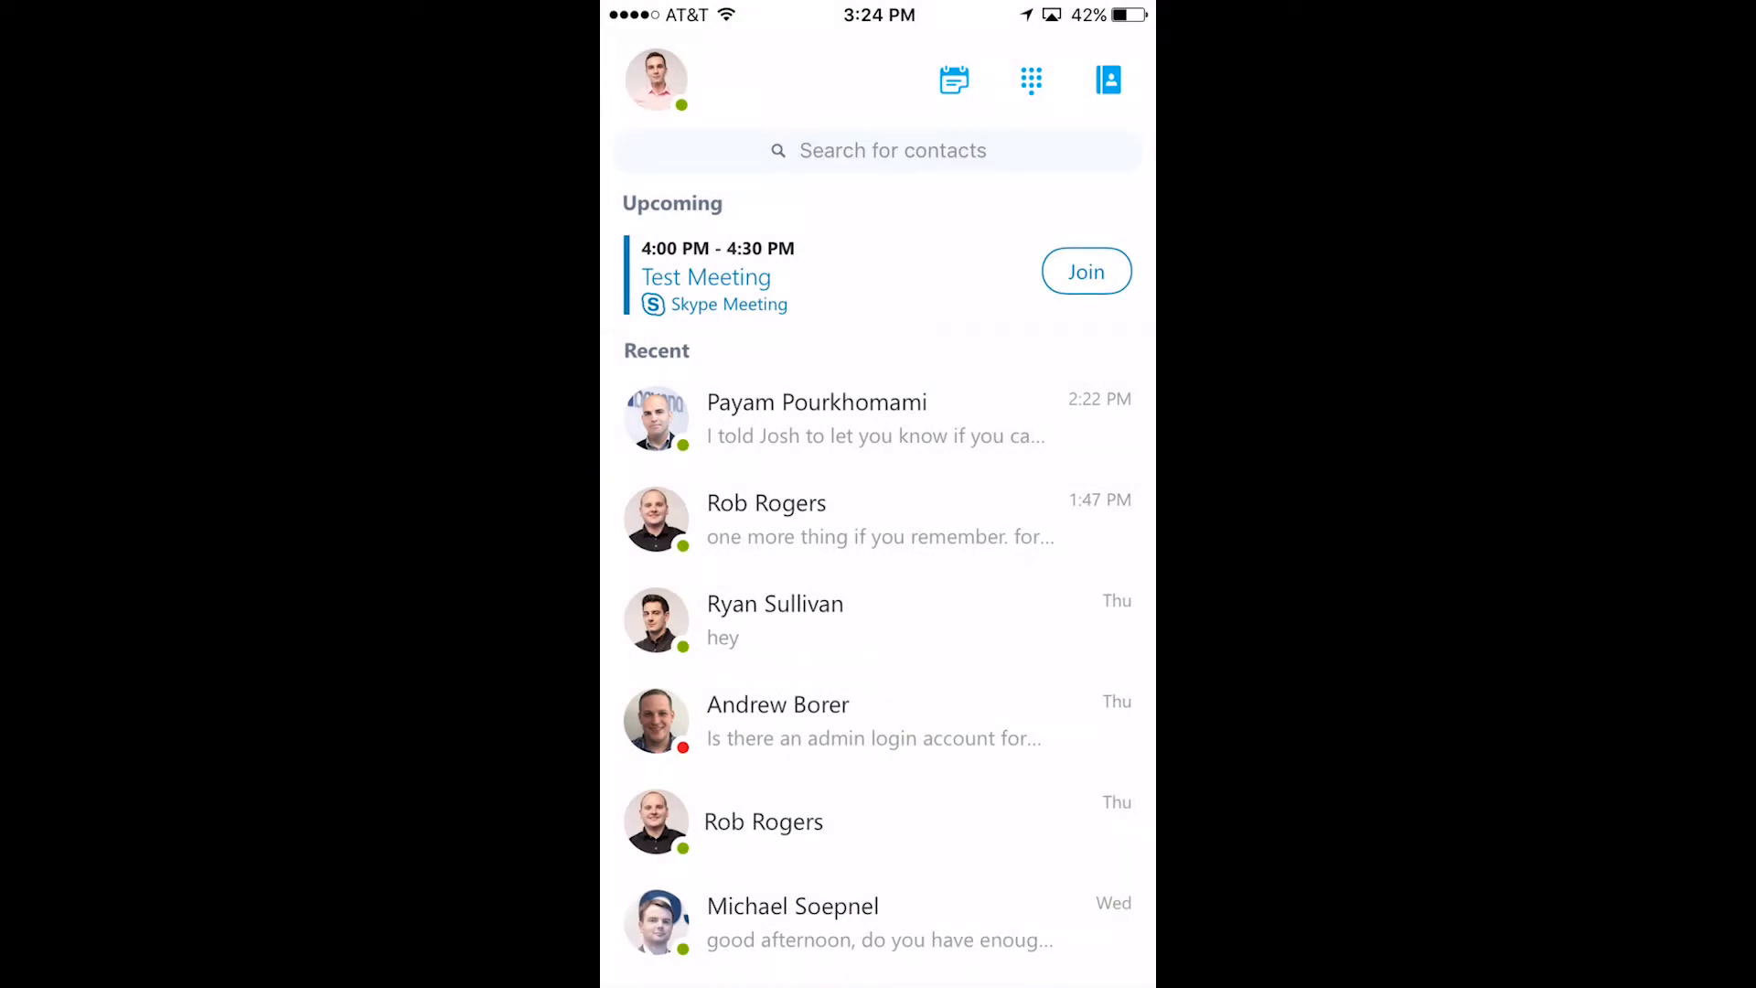
left_click(953, 80)
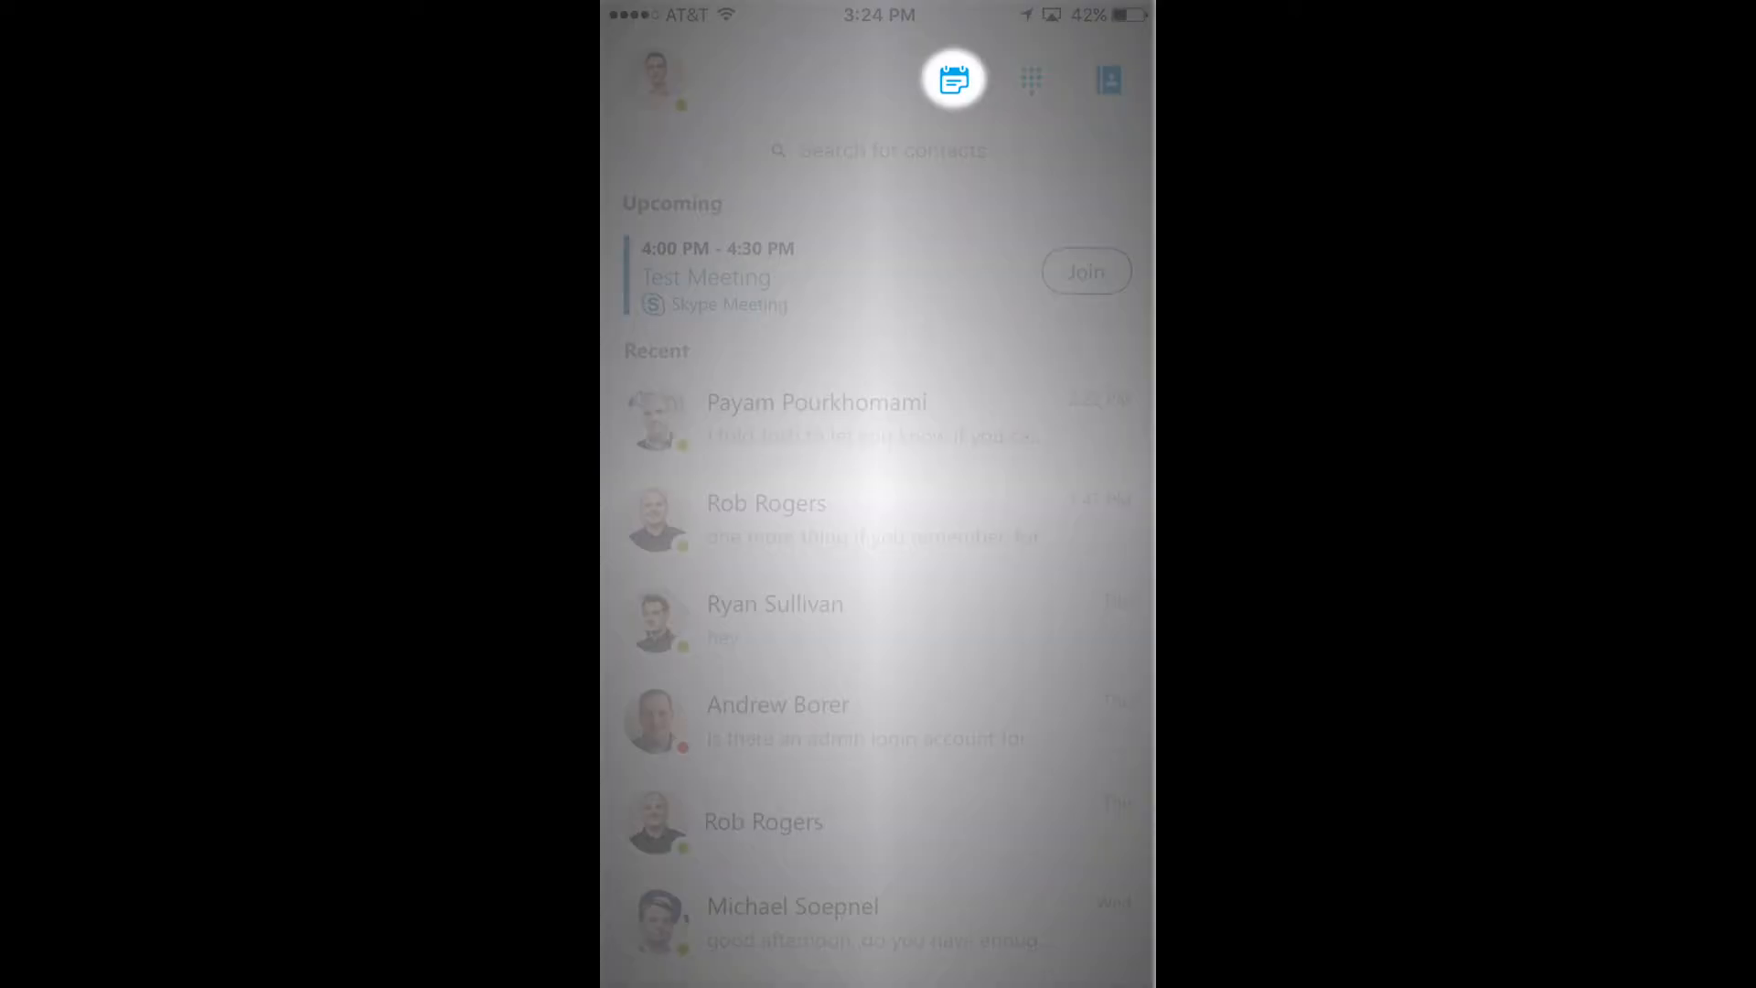
left_click(952, 78)
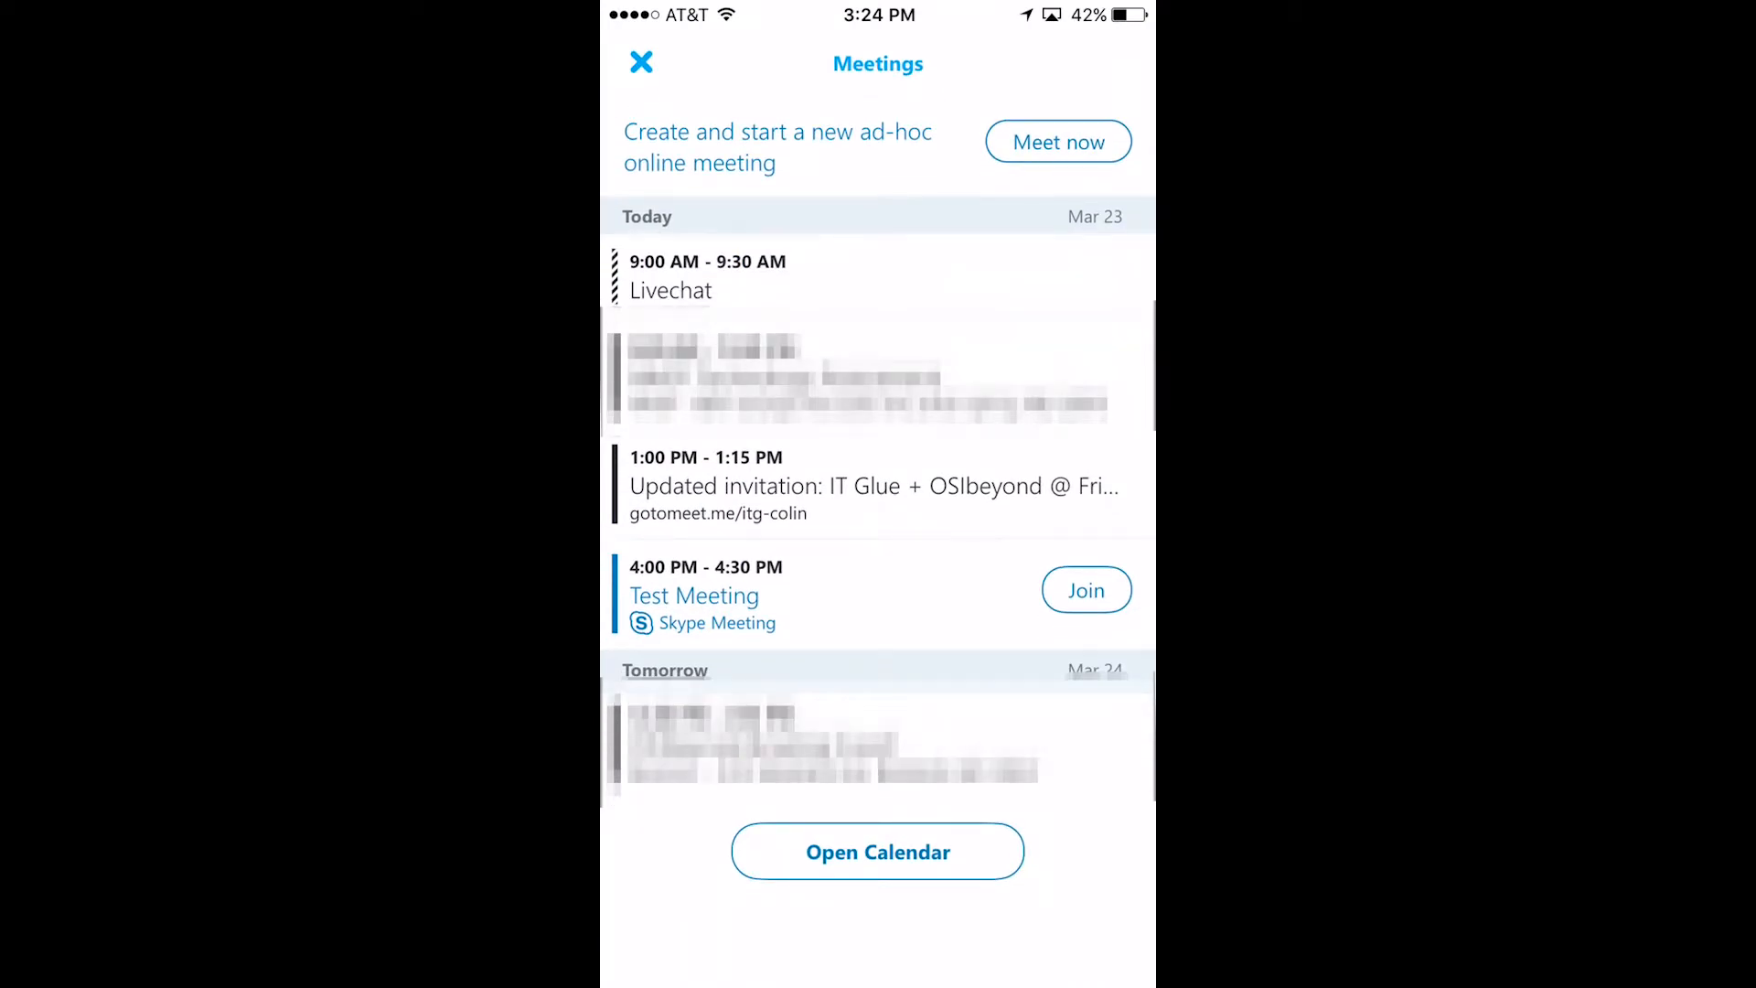
left_click(1086, 589)
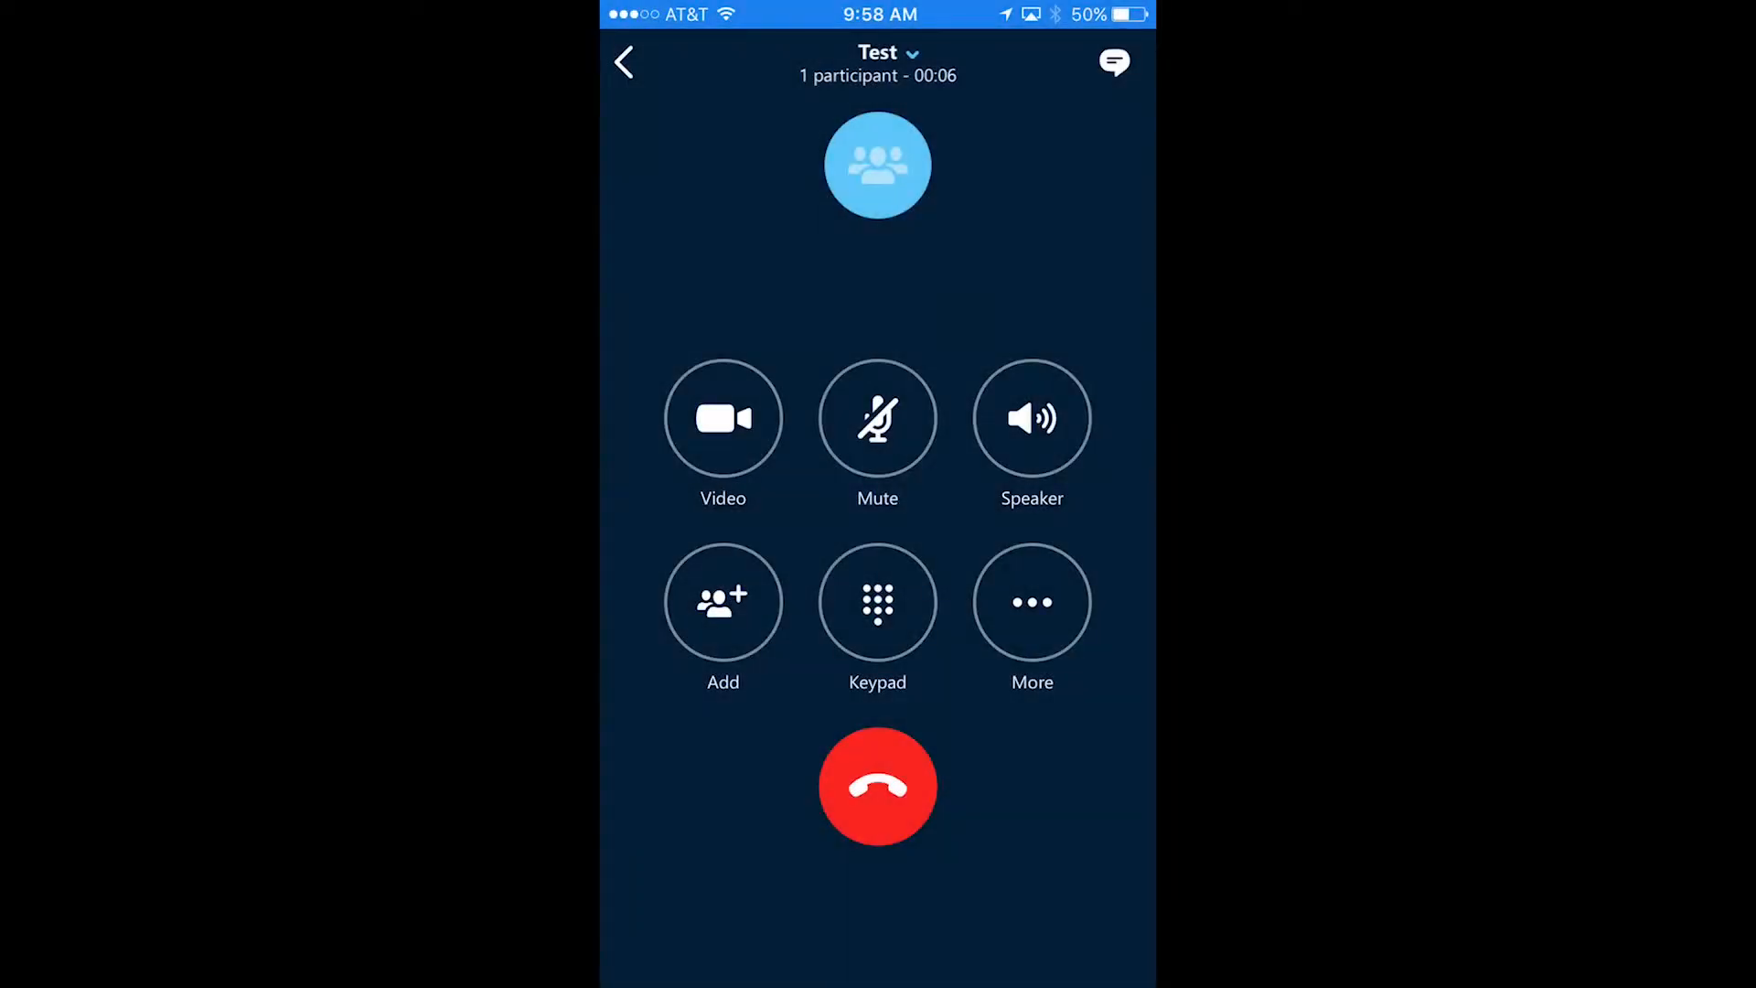
Toggle Mute on and off, route audio to Speaker, and start adding a participant.
left_click(721, 419)
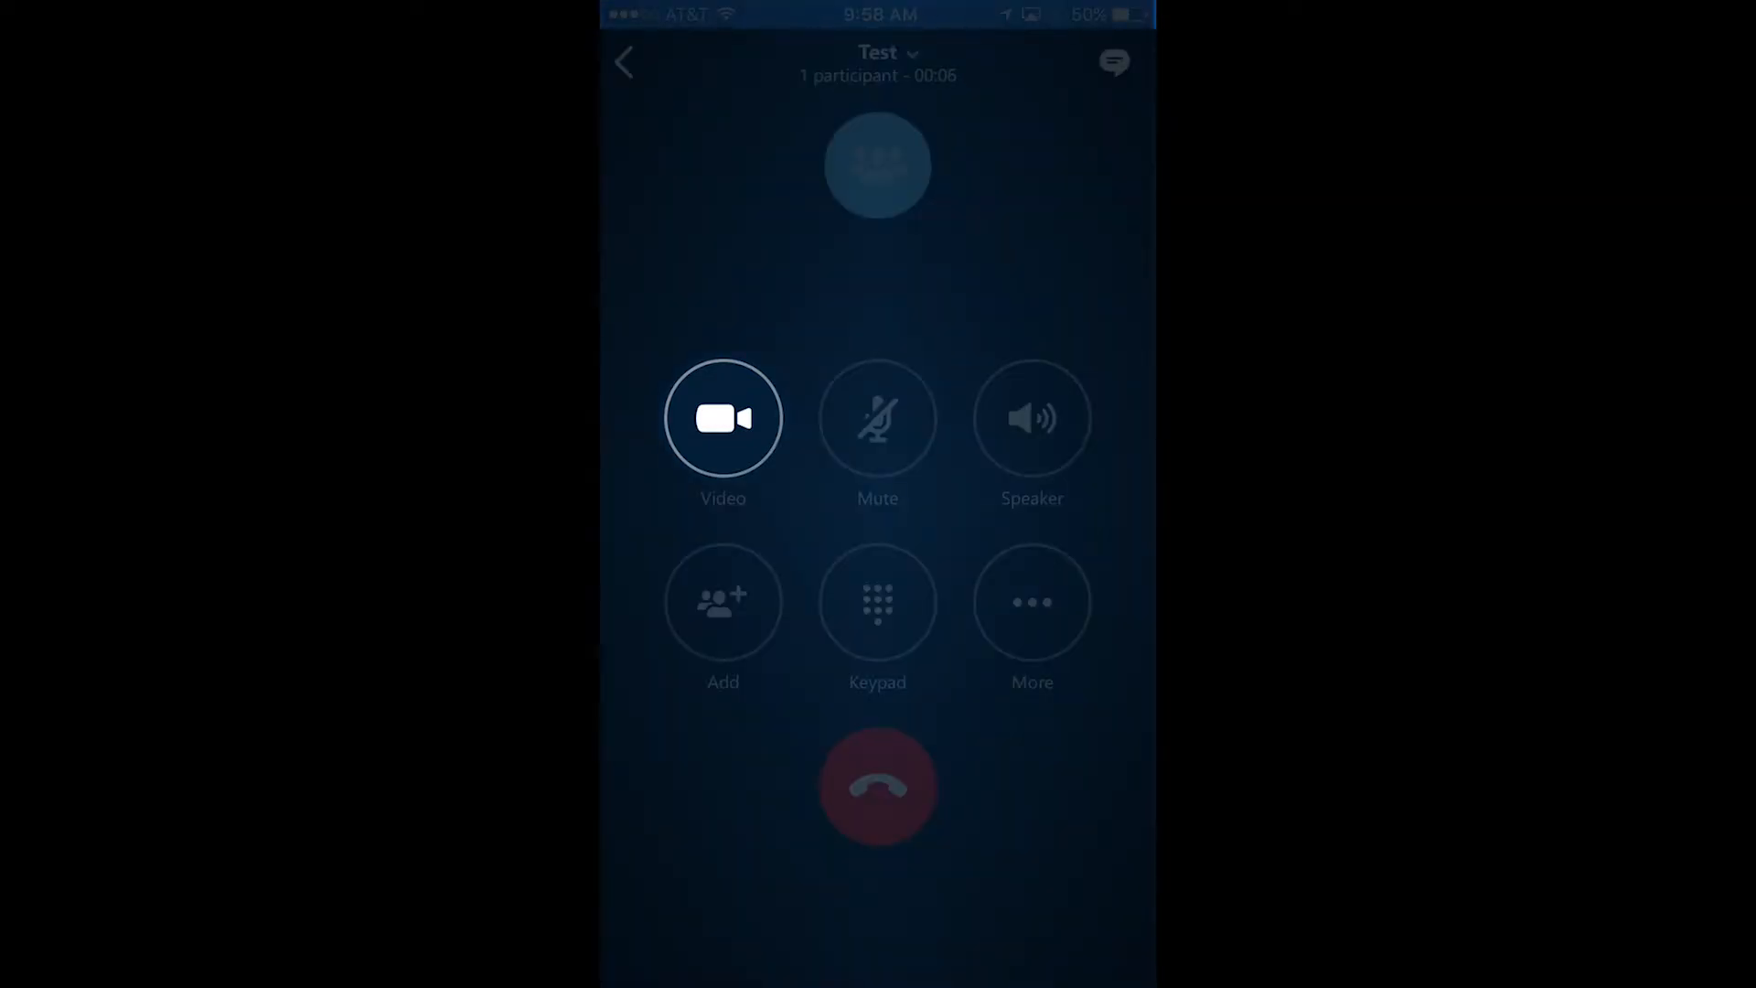
left_click(878, 418)
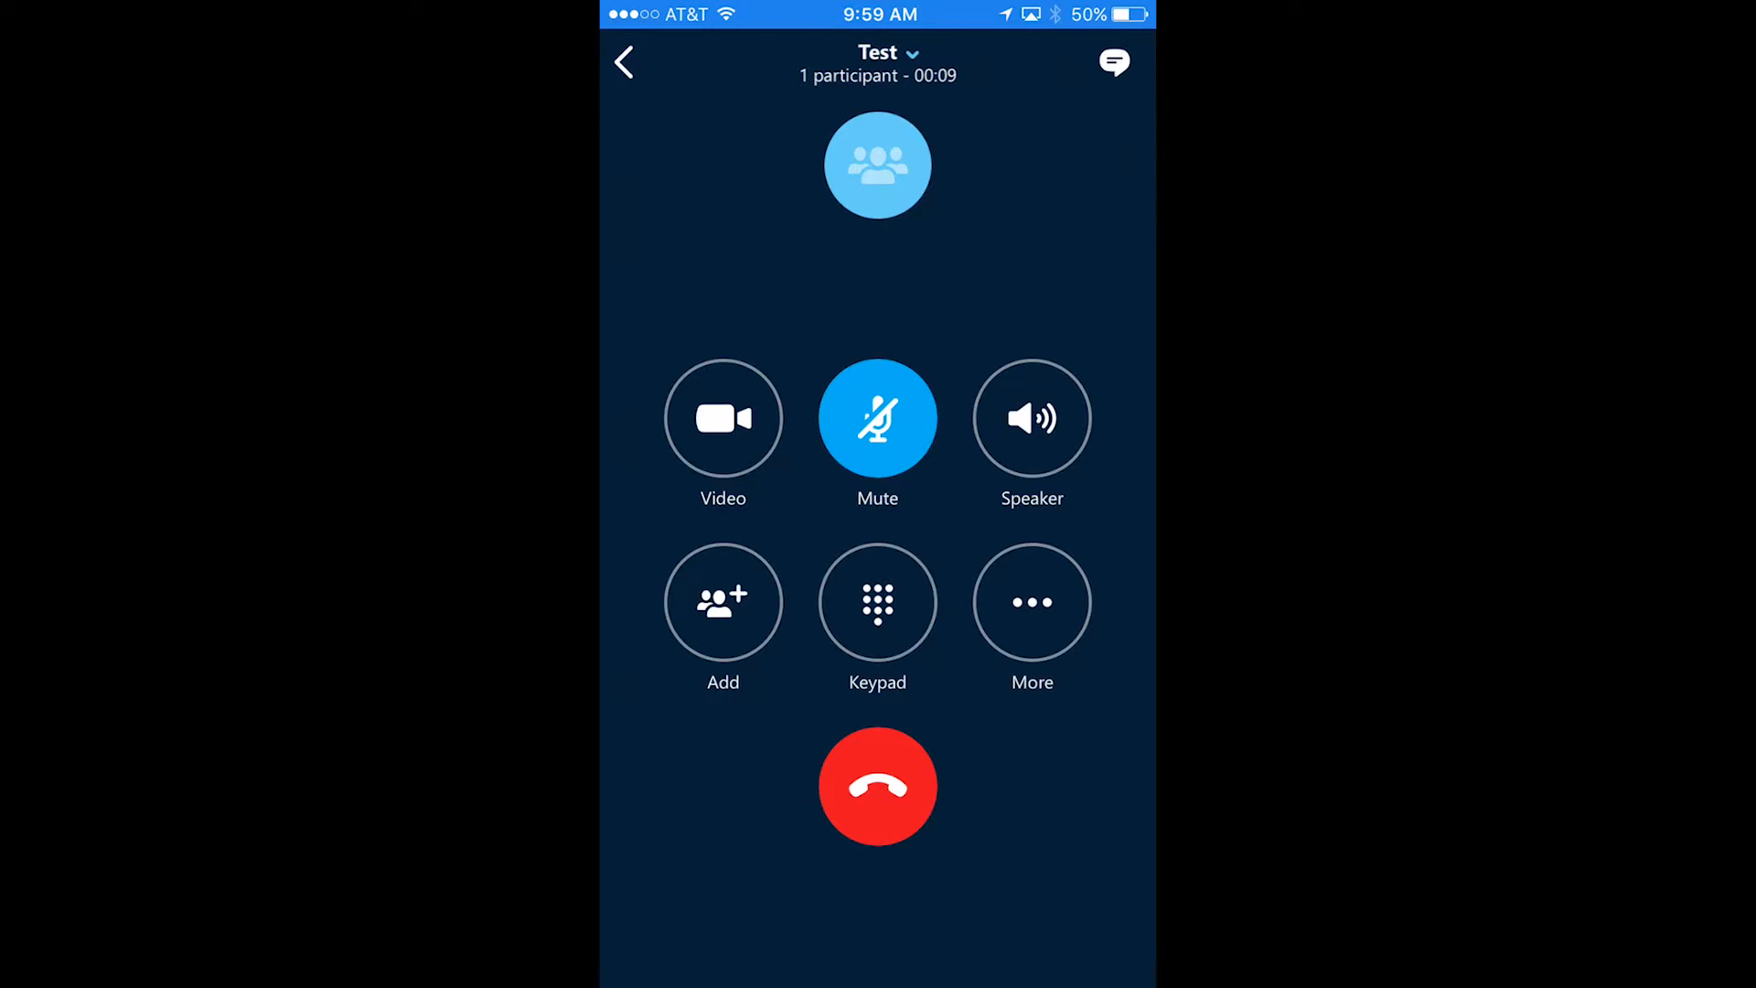
left_click(878, 419)
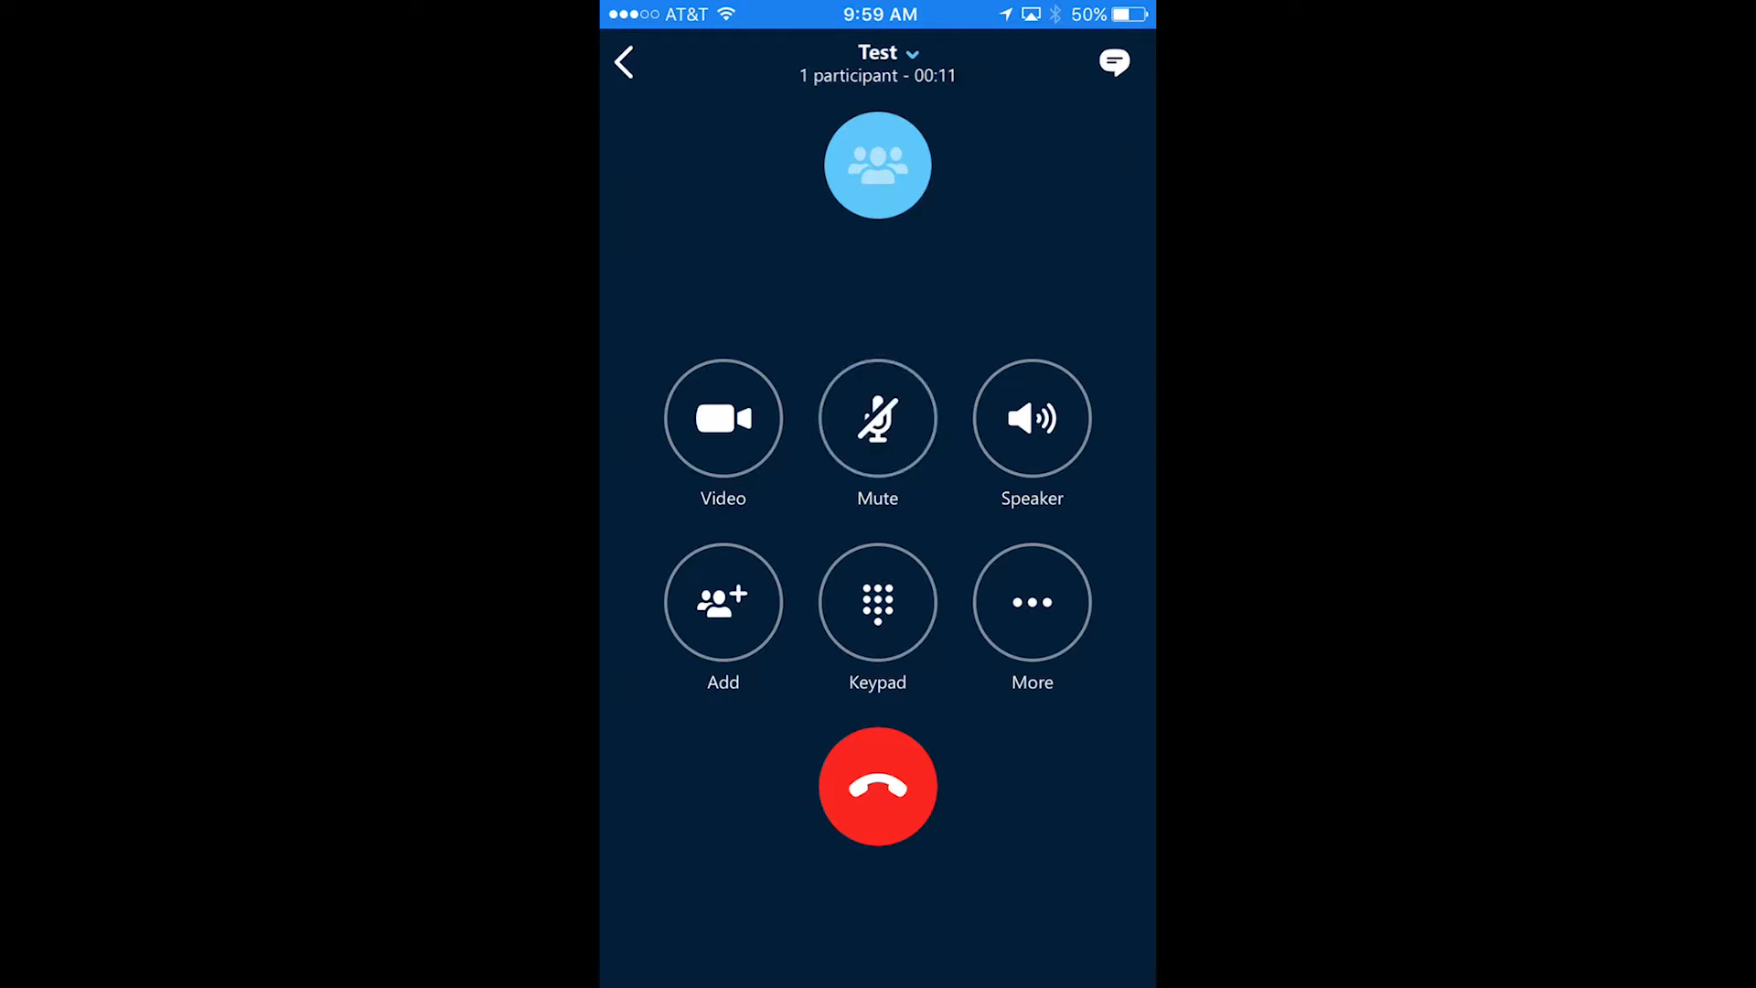
left_click(1032, 420)
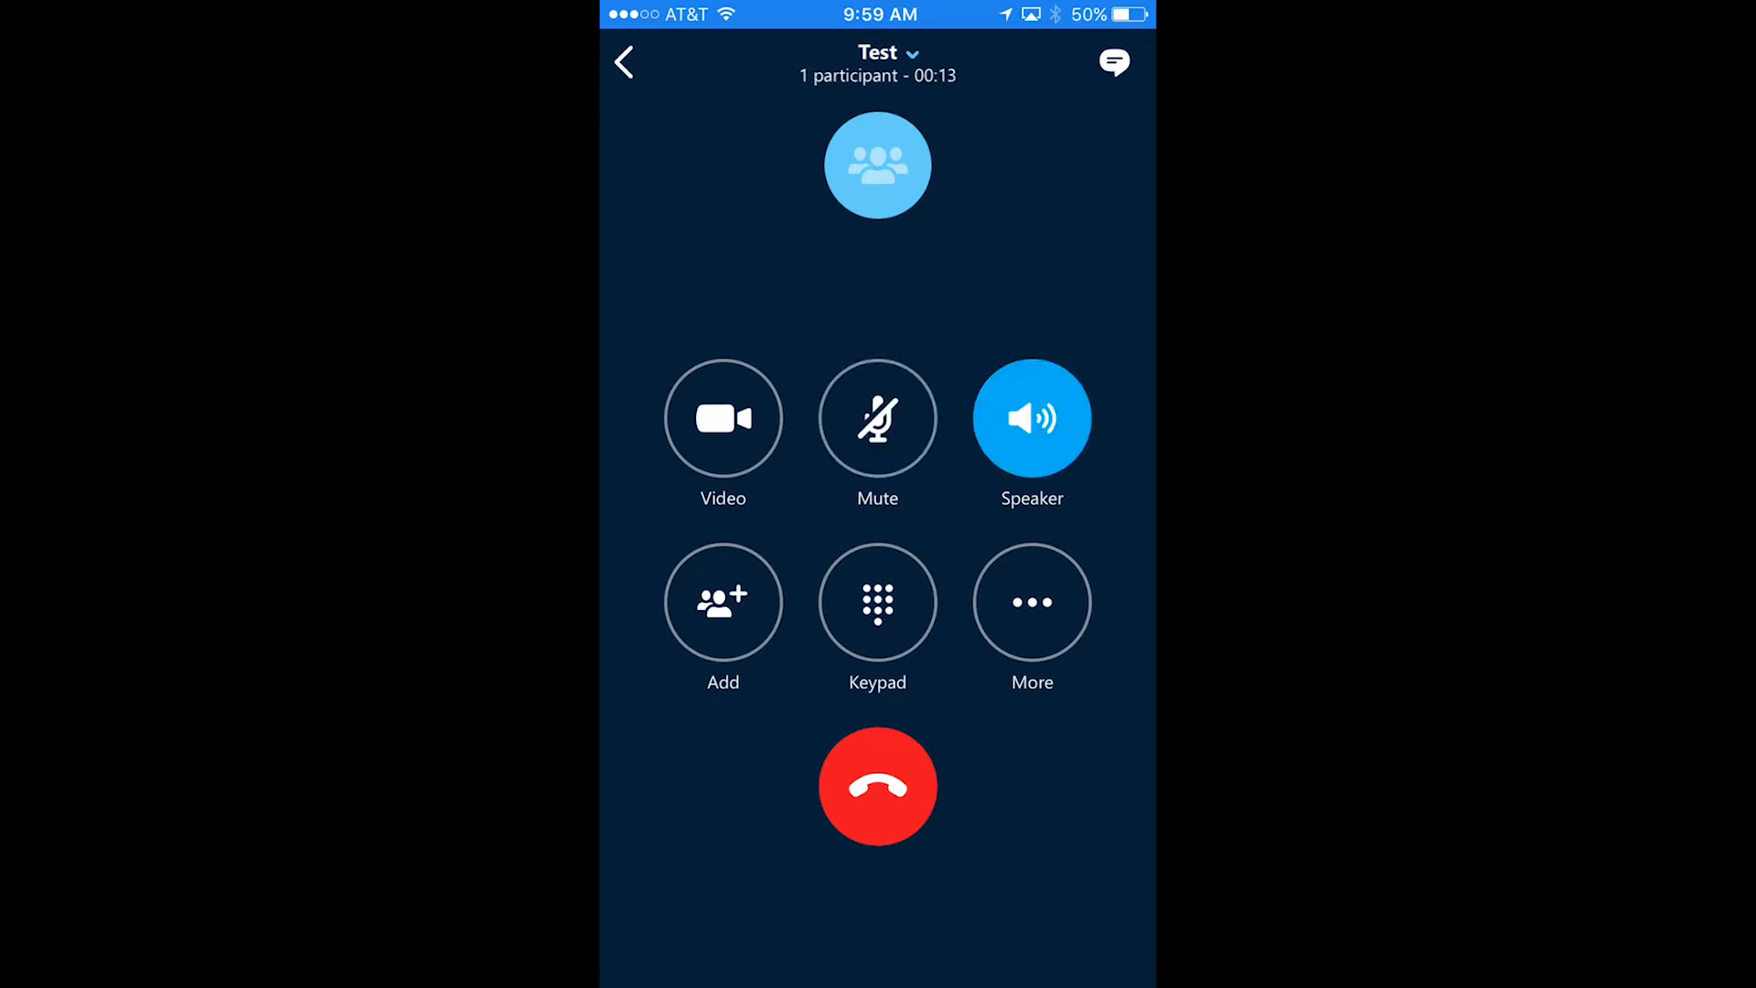
left_click(723, 604)
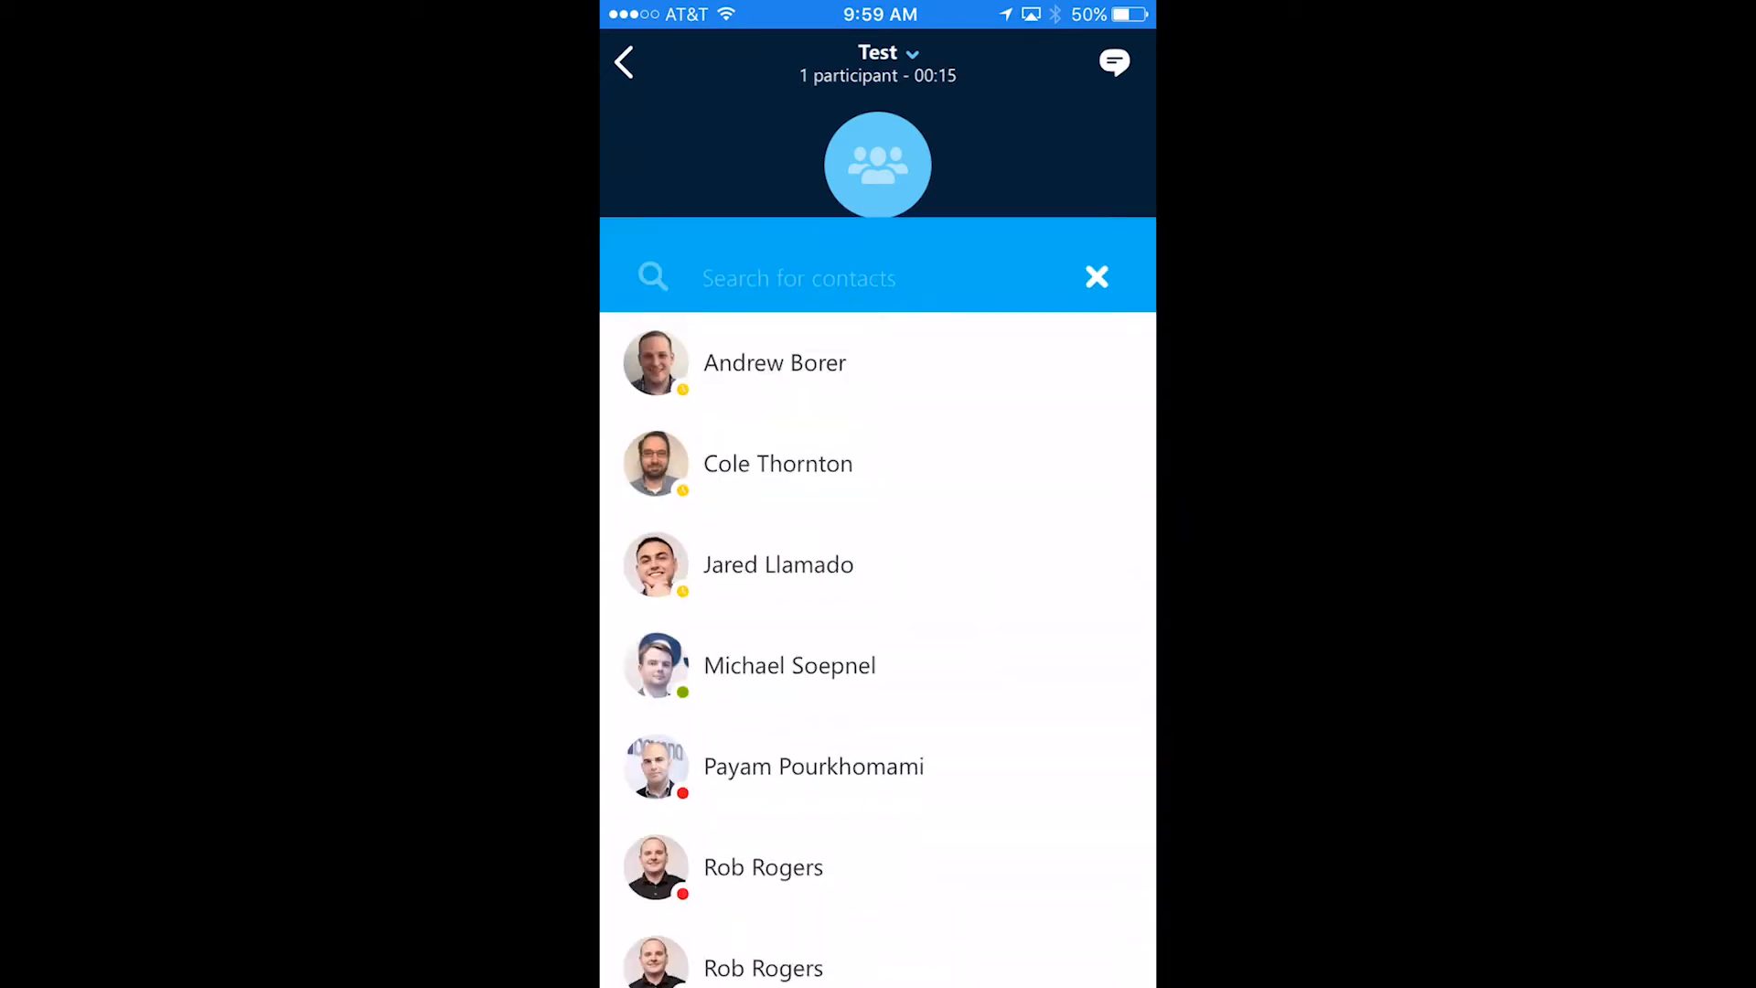
type("rob")
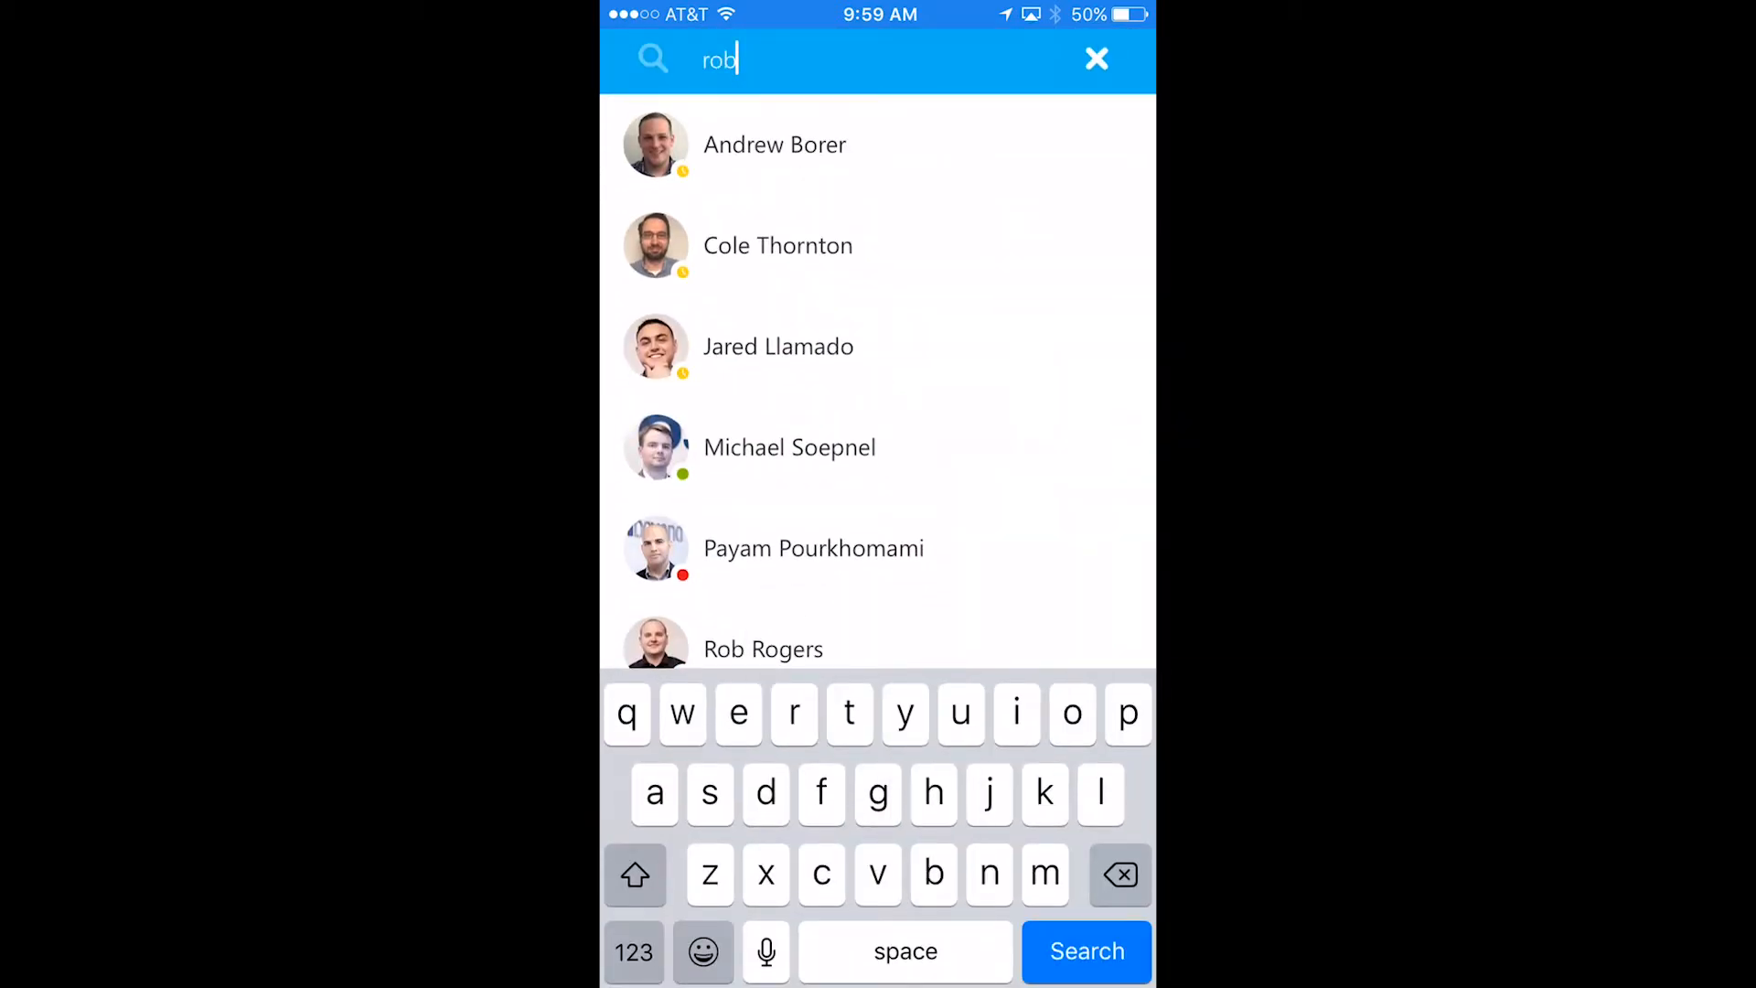
type("rogers")
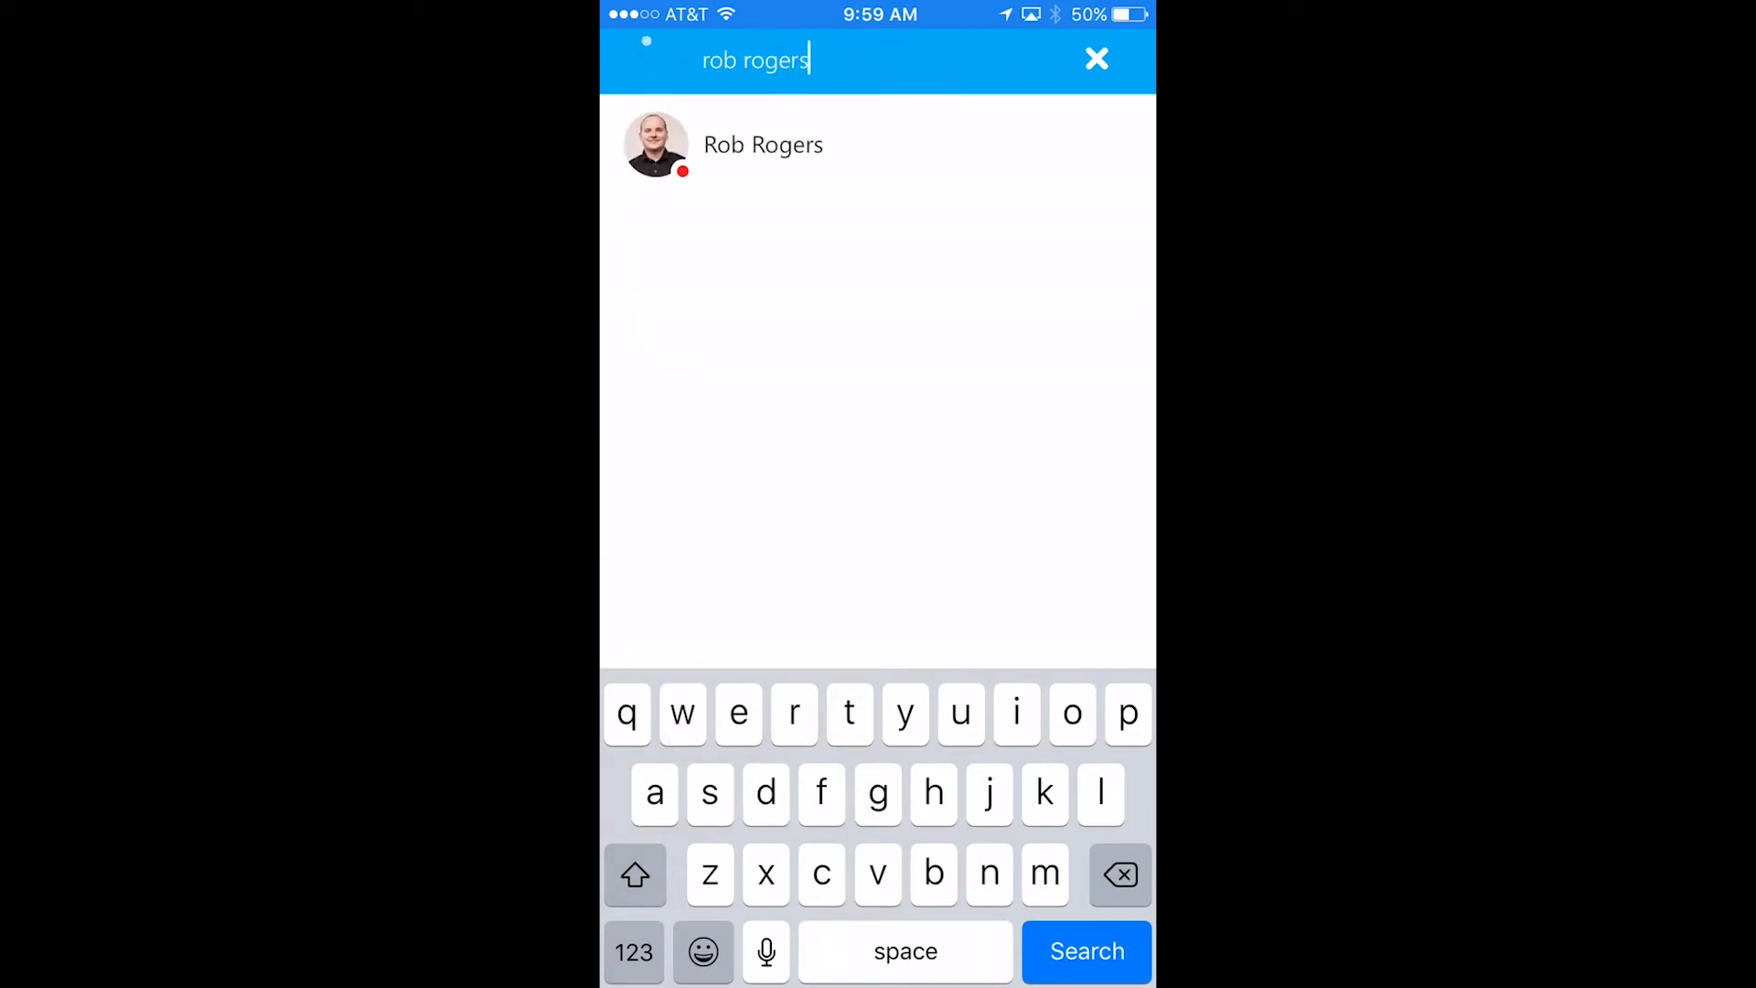
left_click(763, 145)
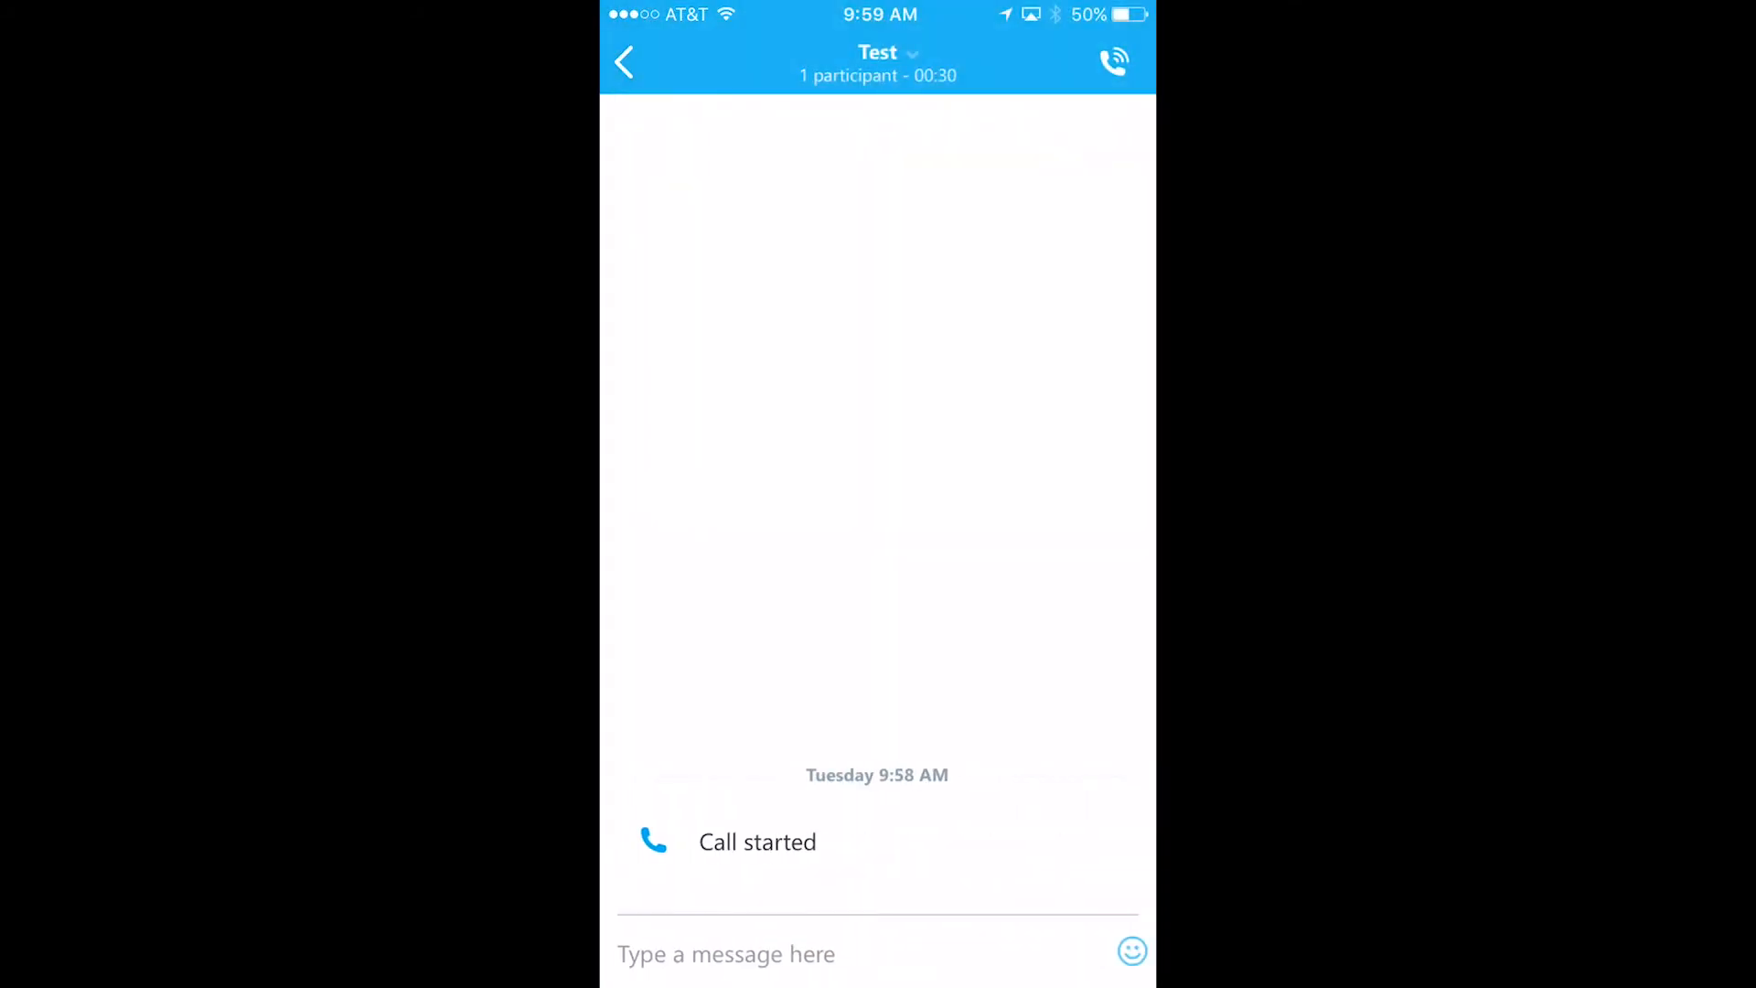
Draft the chat message 'Hello' followed by a smiley emoticon, left unsent.
type("Hello")
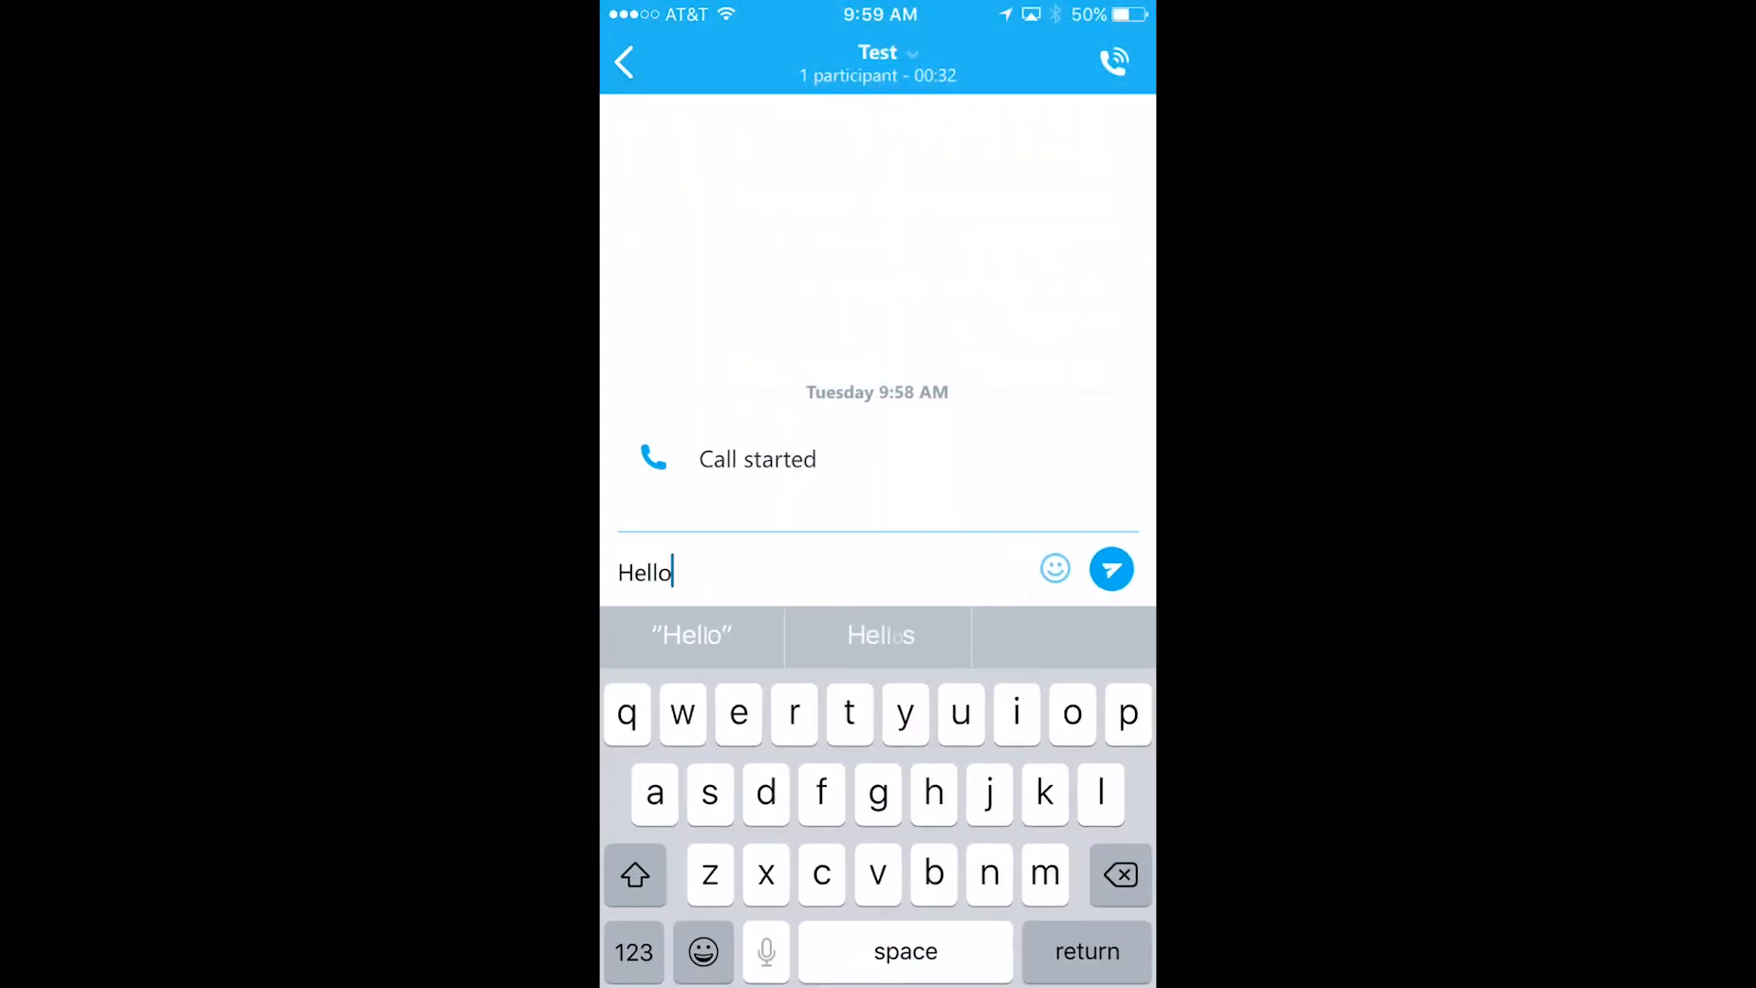
left_click(1054, 569)
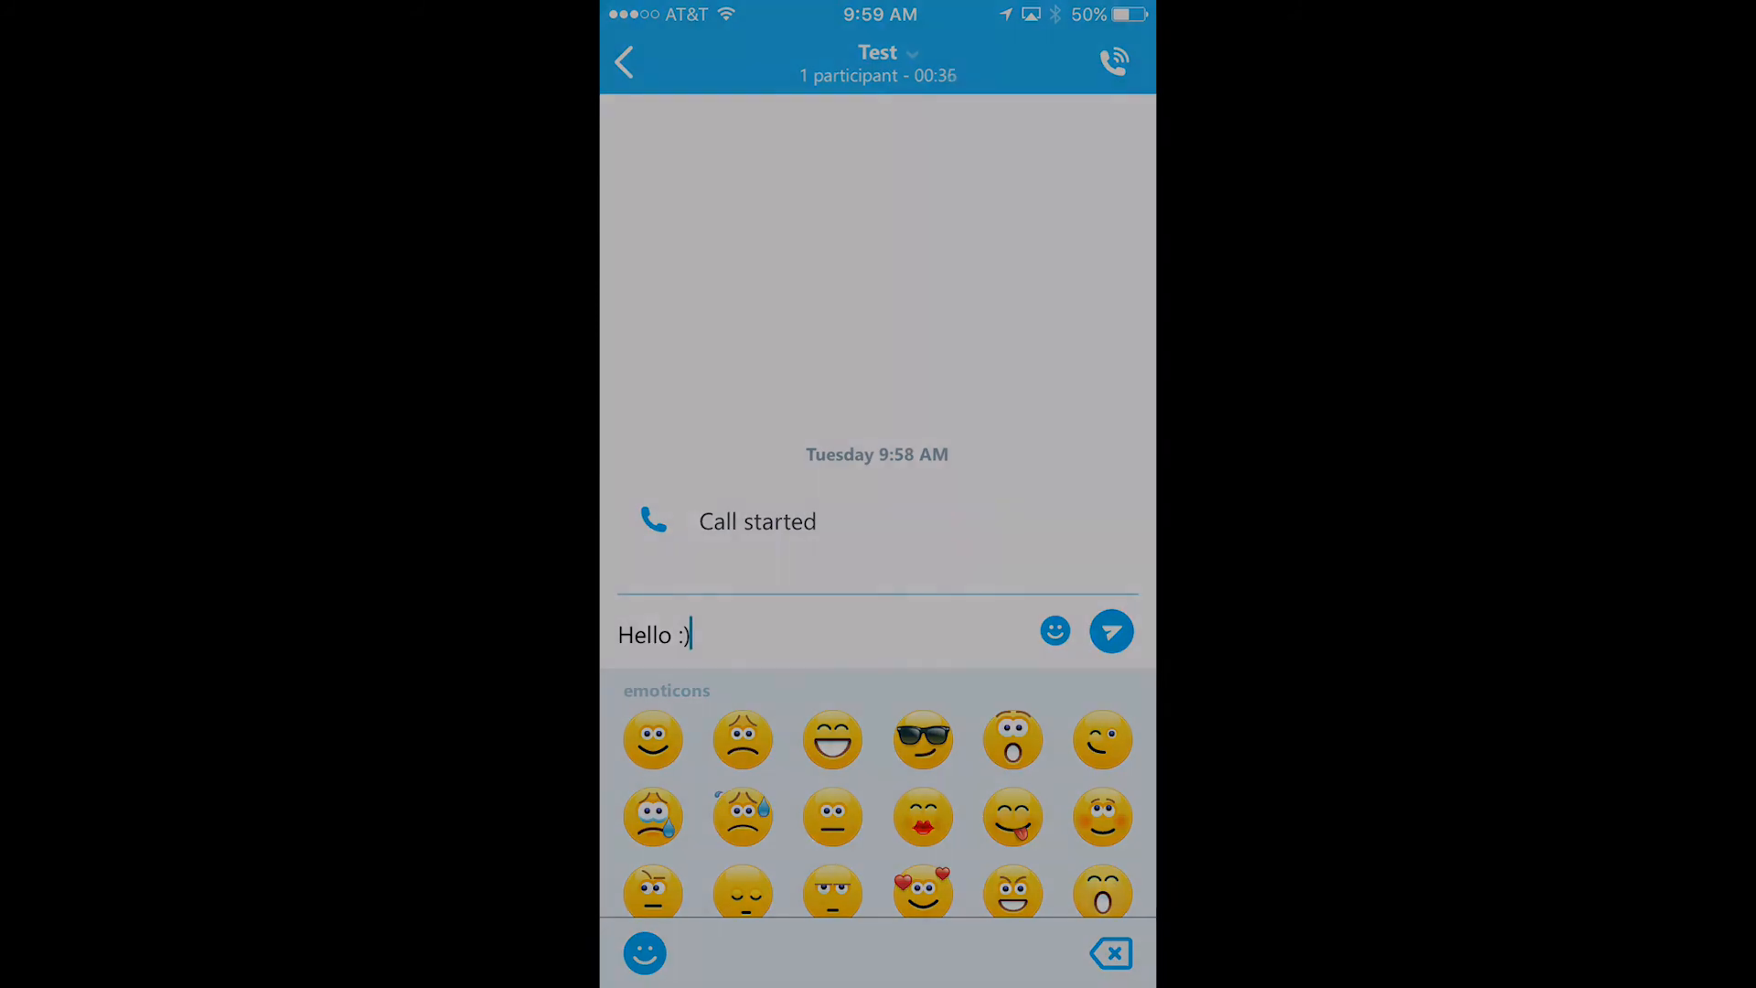